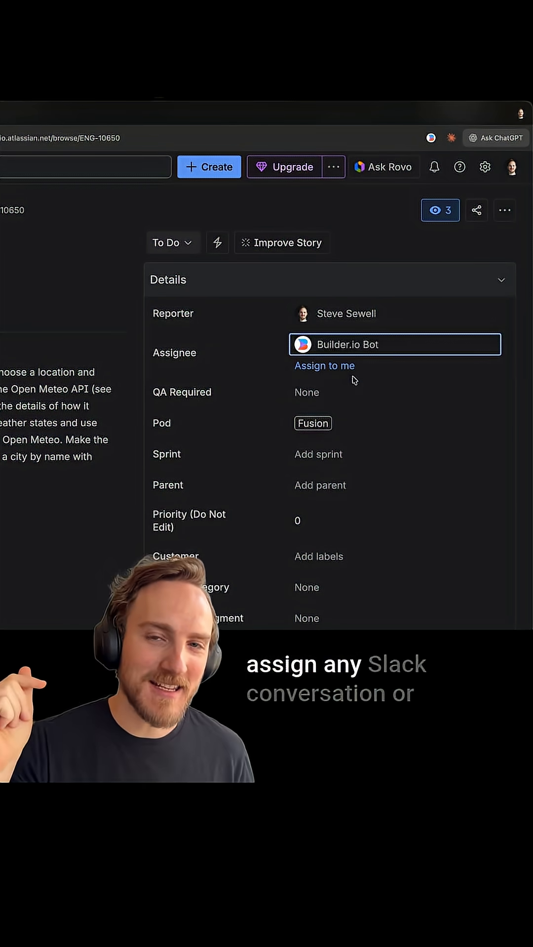
- Assign Jira issue ENG-10650 to Builder.io Bot from the Details panel
scroll(down, 3)
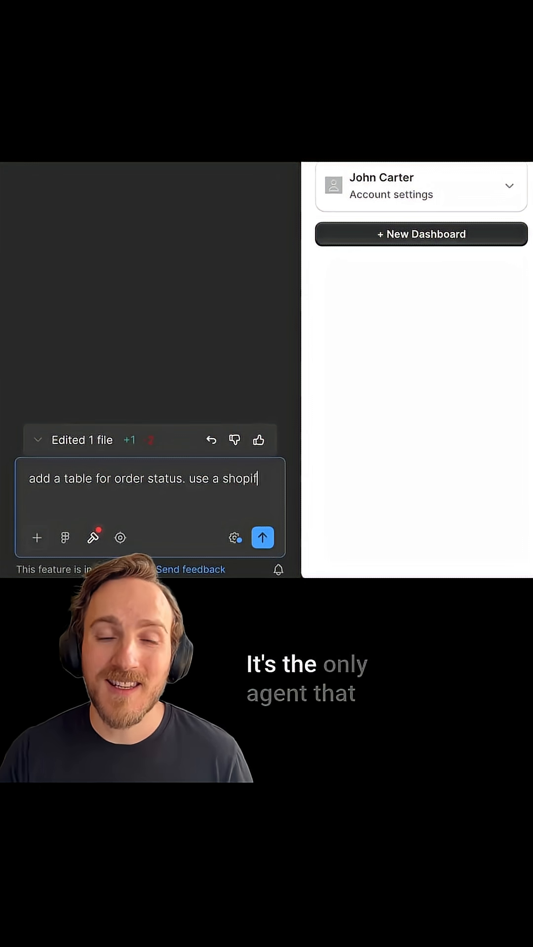
- Send the order-status table prompt and start a new chat on Haiku 4.5
click(262, 537)
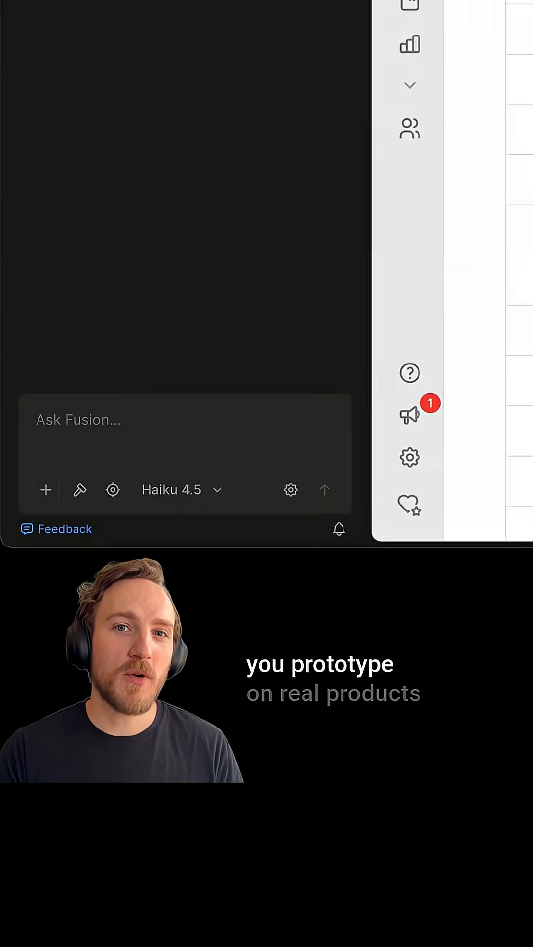
click(324, 490)
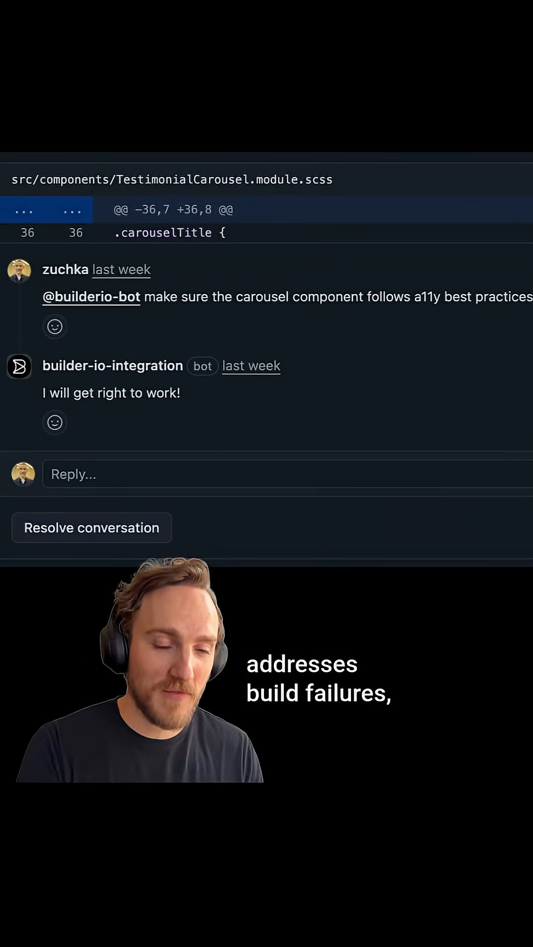
- Send the sales-reports data-viz prompt specifying ApexCharts, producing a five-item to-do list
scroll(down, 3)
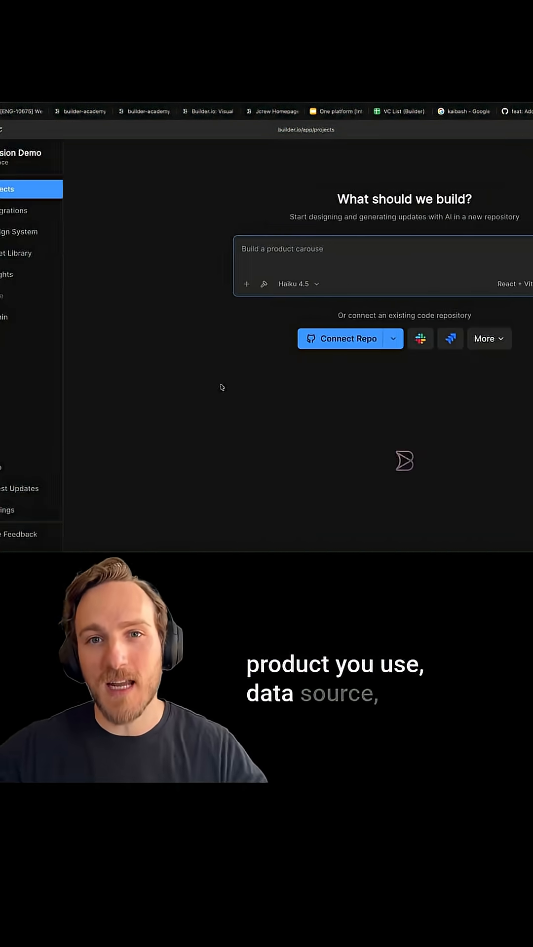
click(393, 338)
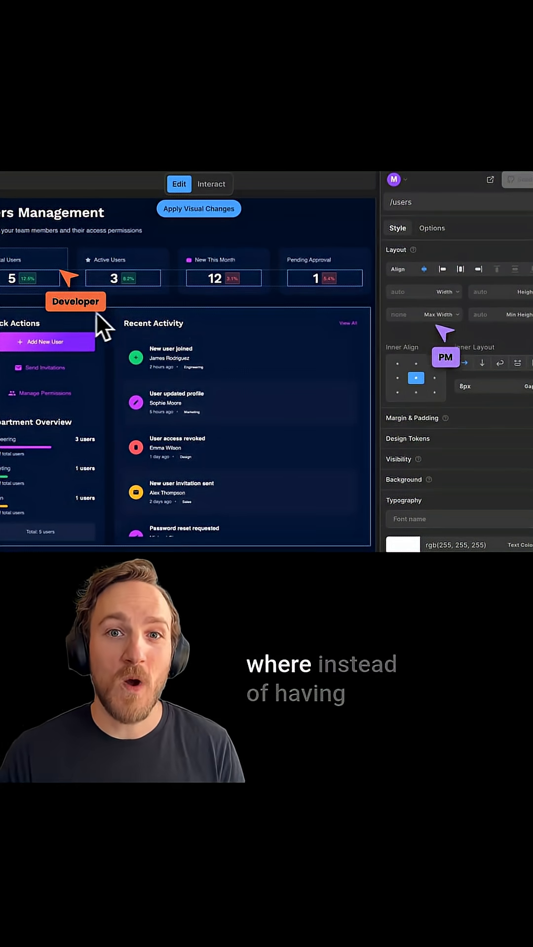
click(524, 362)
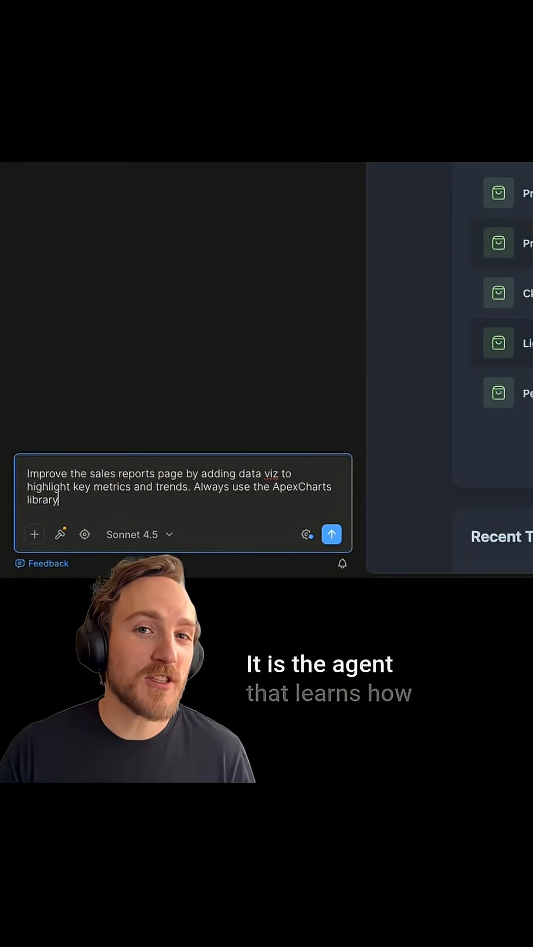
click(331, 534)
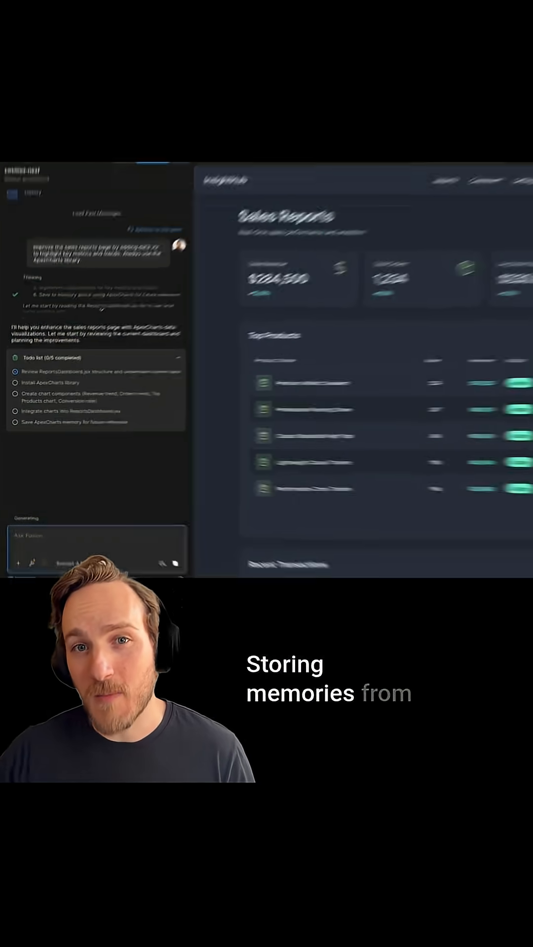